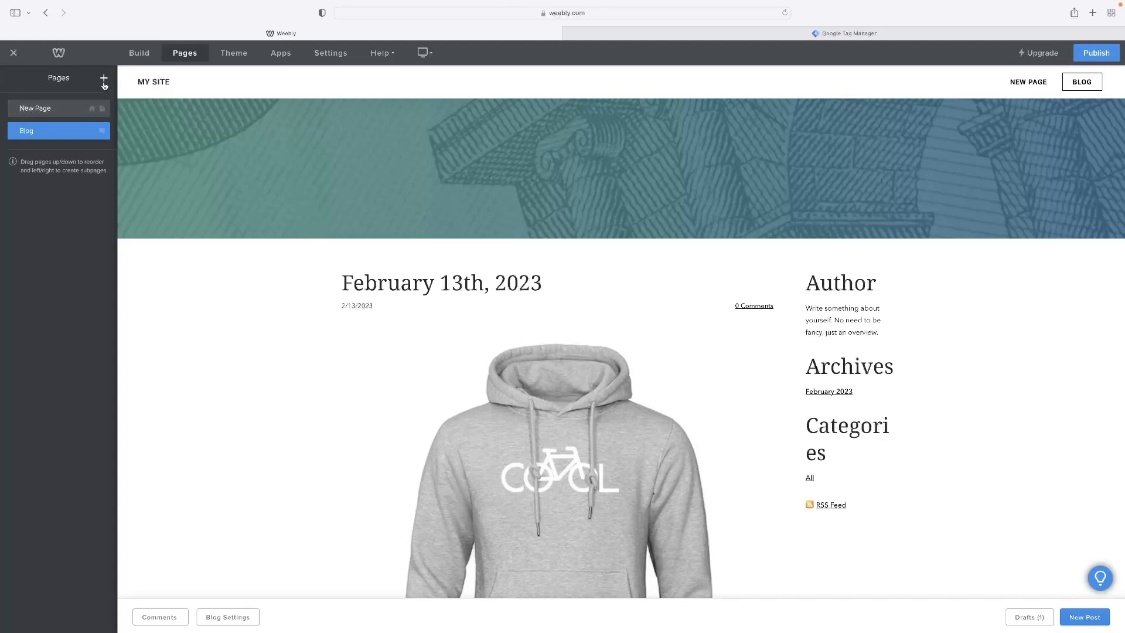
Open the Blog page from the Pages panel so its settings appear.
left_click(103, 77)
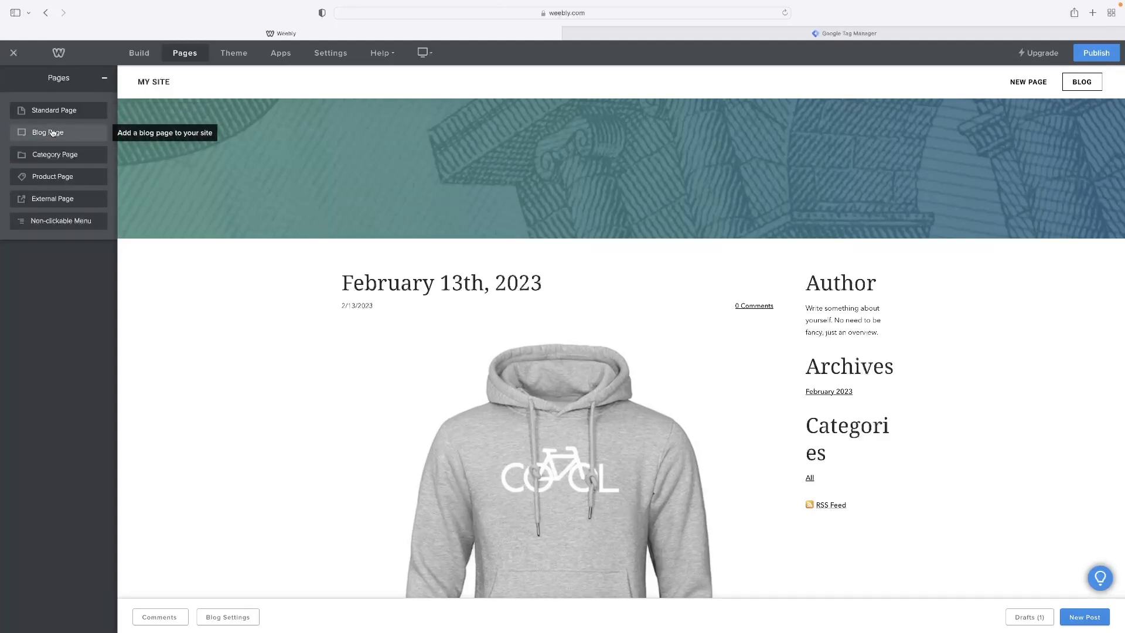
mouse_move(97, 344)
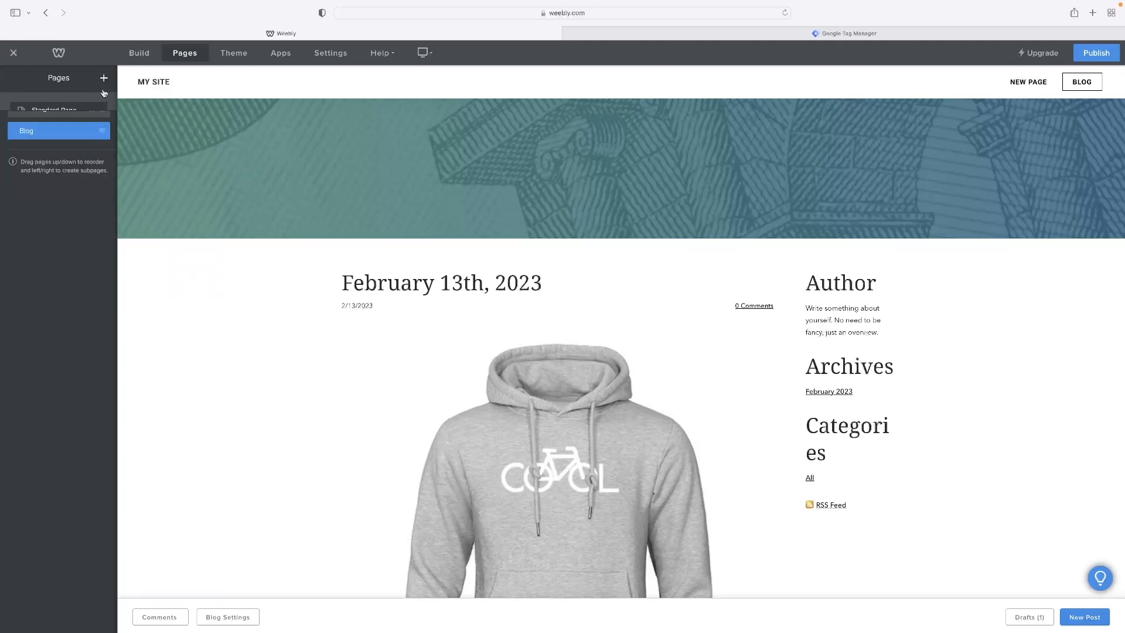
left_click(57, 130)
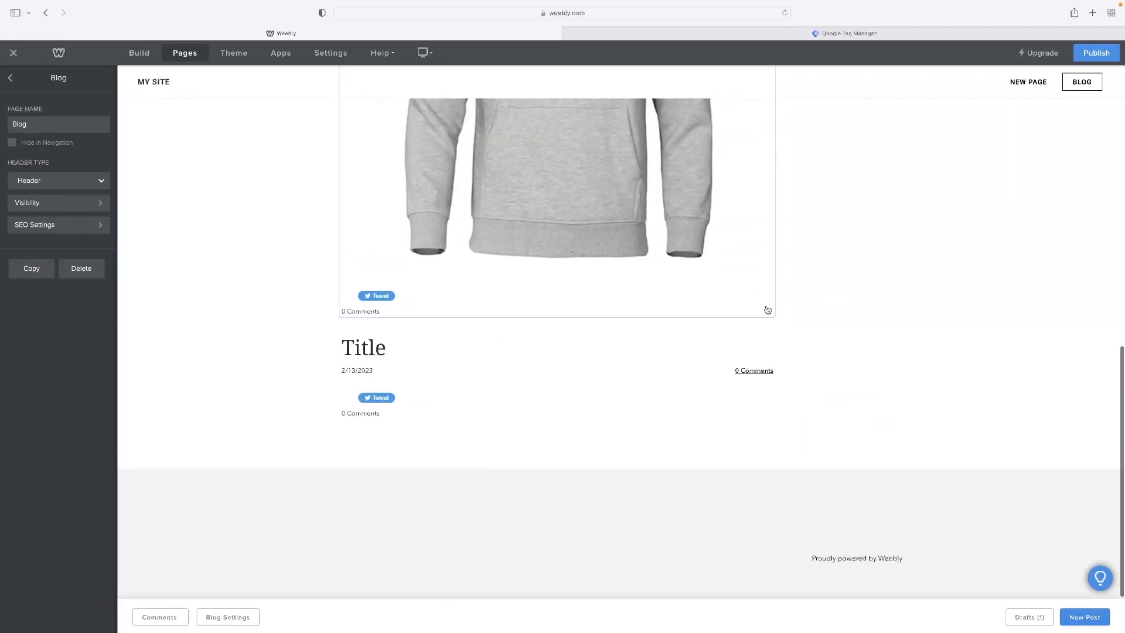
mouse_move(736, 226)
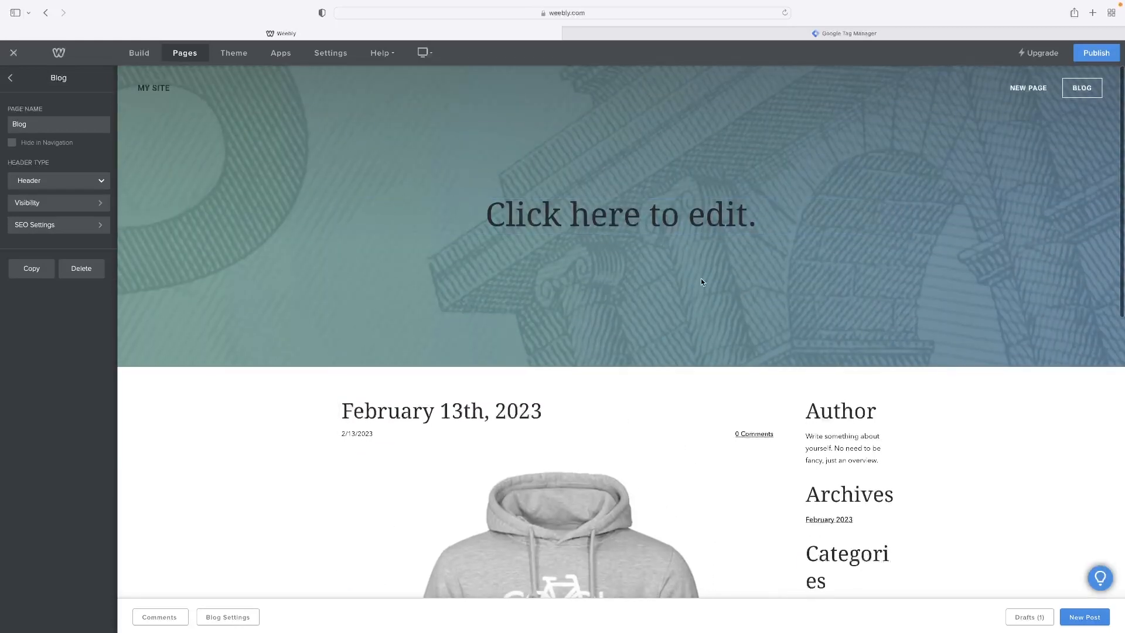
mouse_move(719, 362)
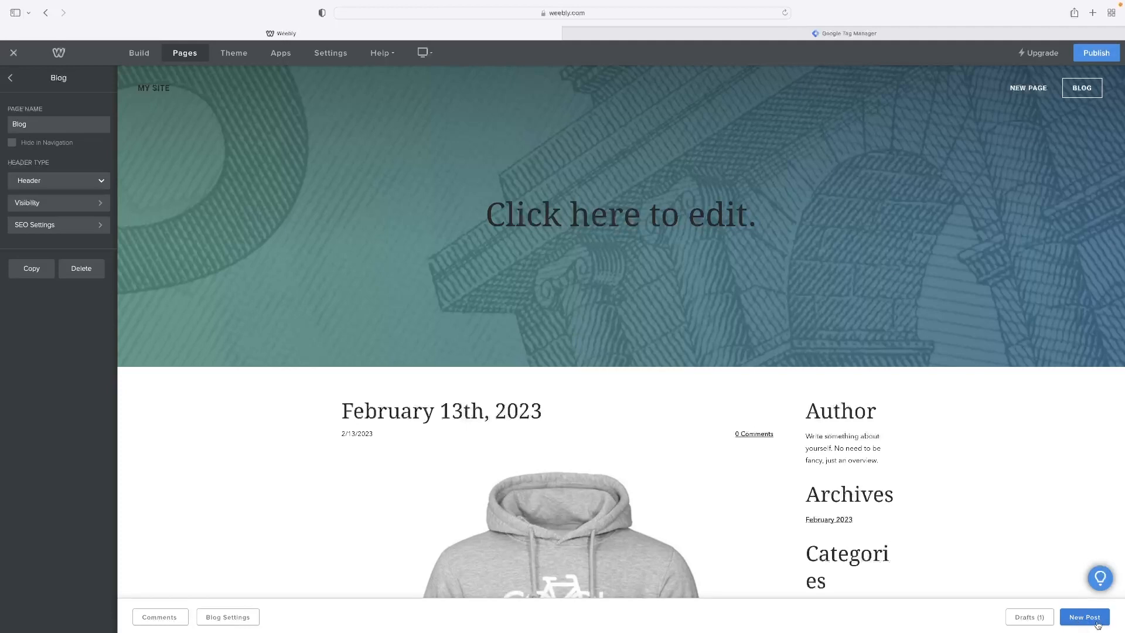
Create a new post titled 'Title' and drop an image-and-text element into its body.
left_click(138, 53)
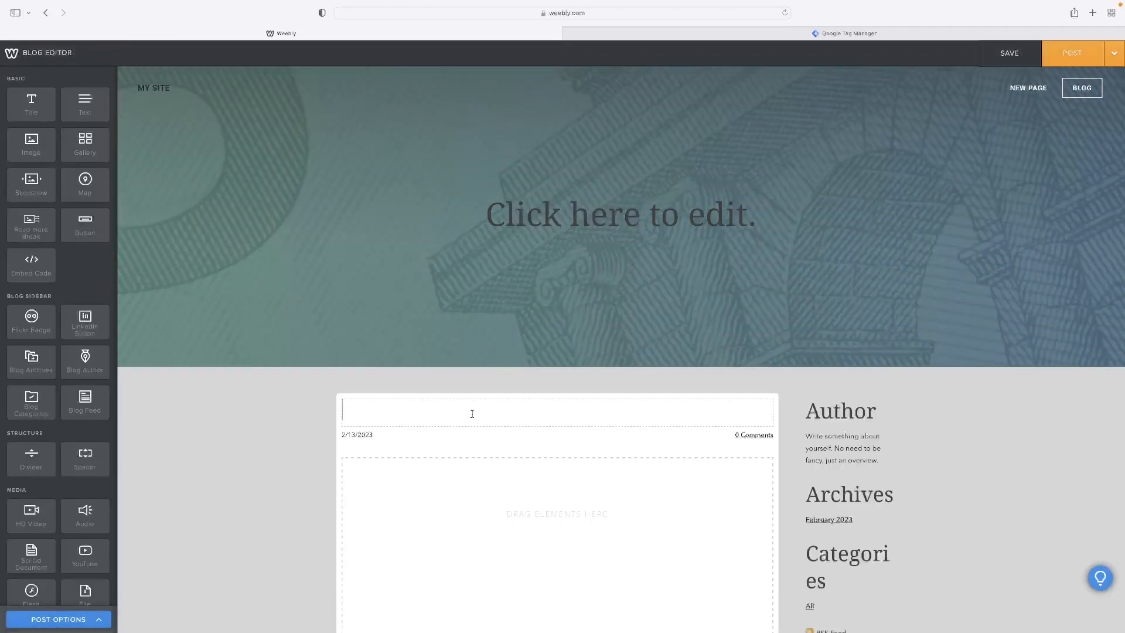
type("Title")
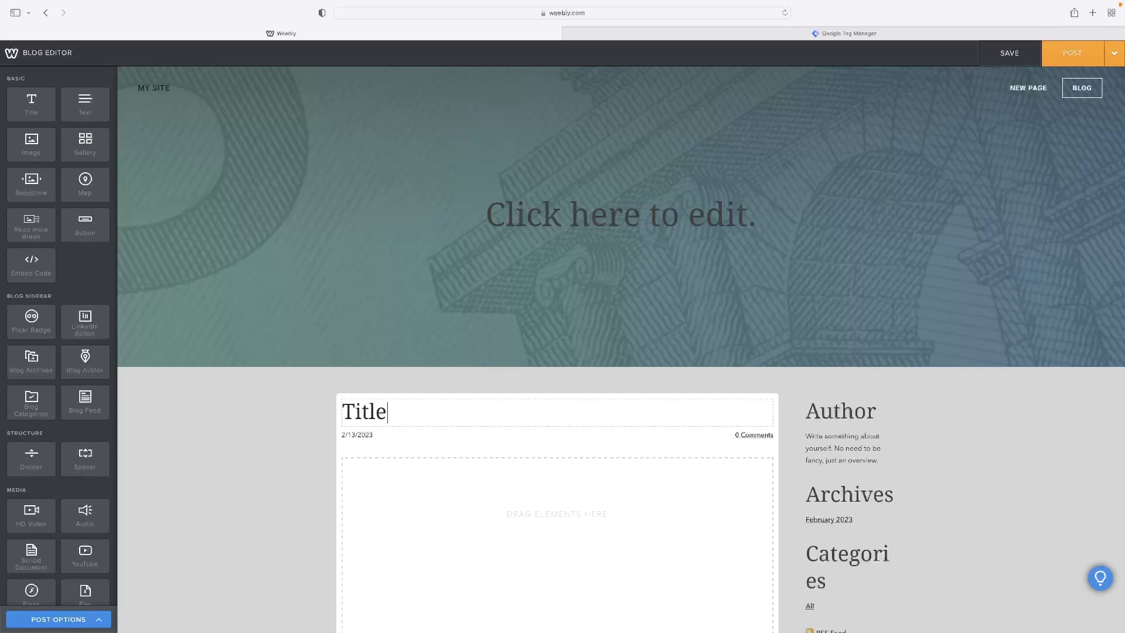
scroll("down", 3)
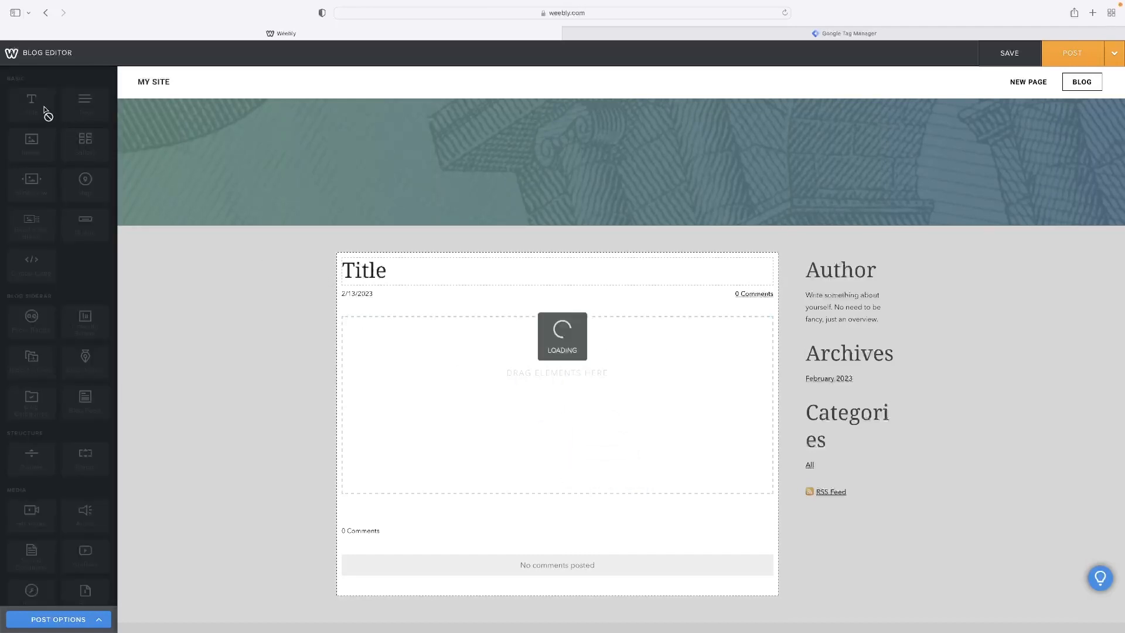
left_click_drag(31, 101, 438, 442)
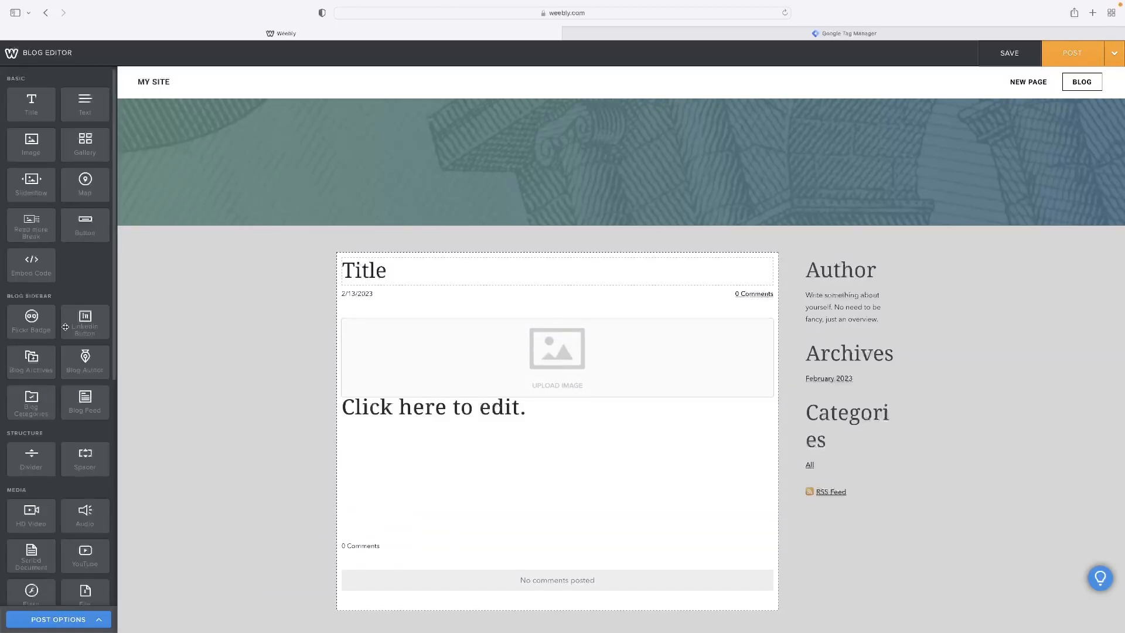
scroll("down", 3)
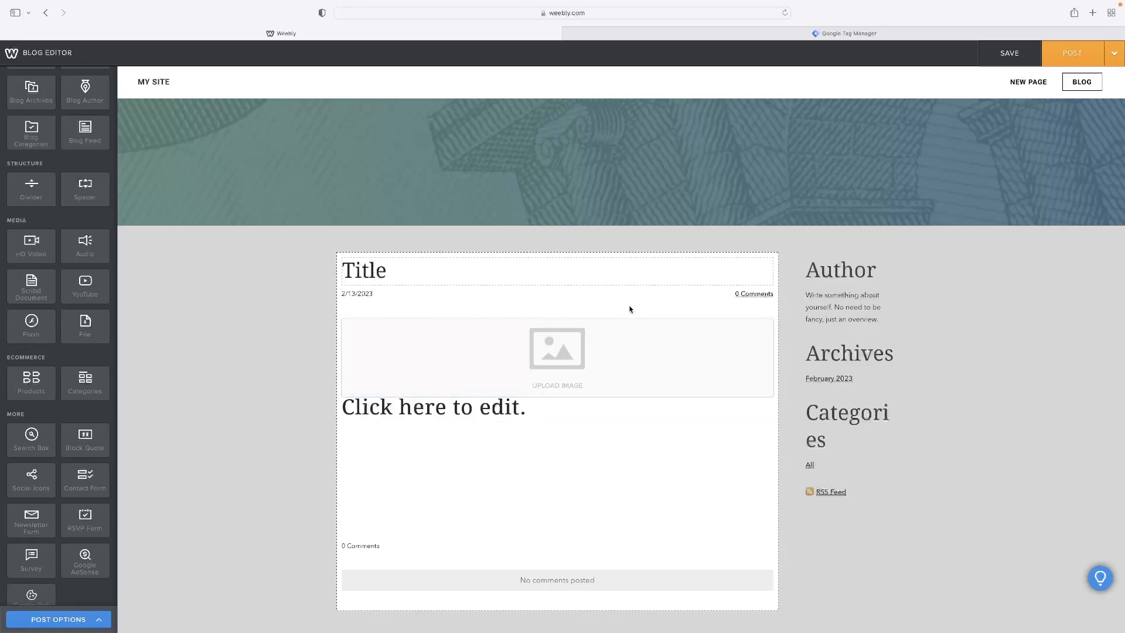
mouse_move(599, 319)
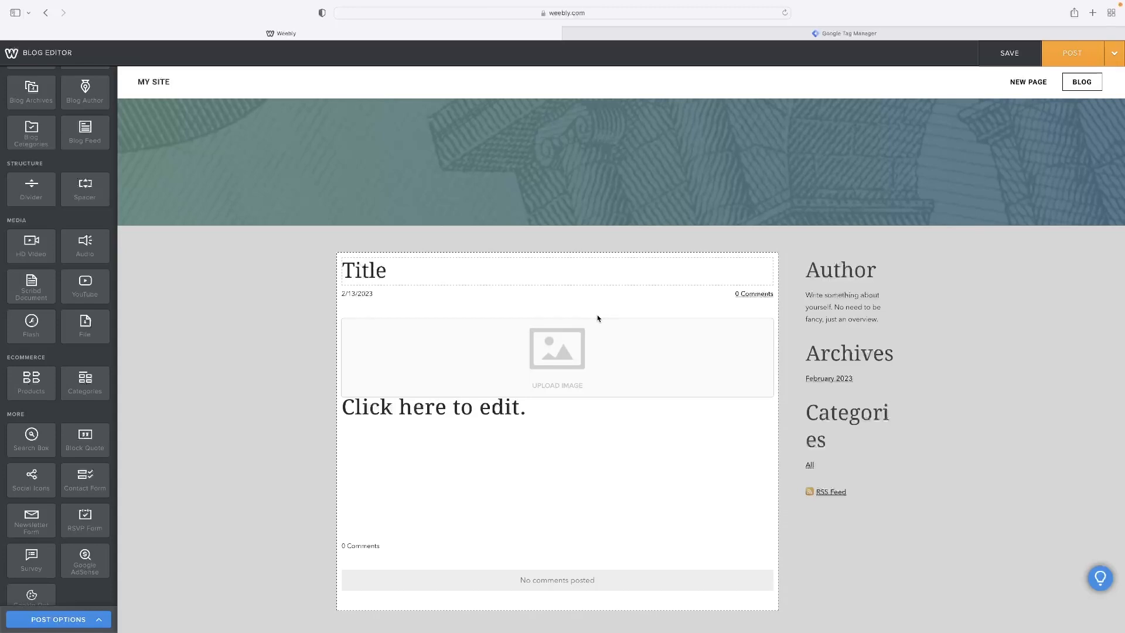